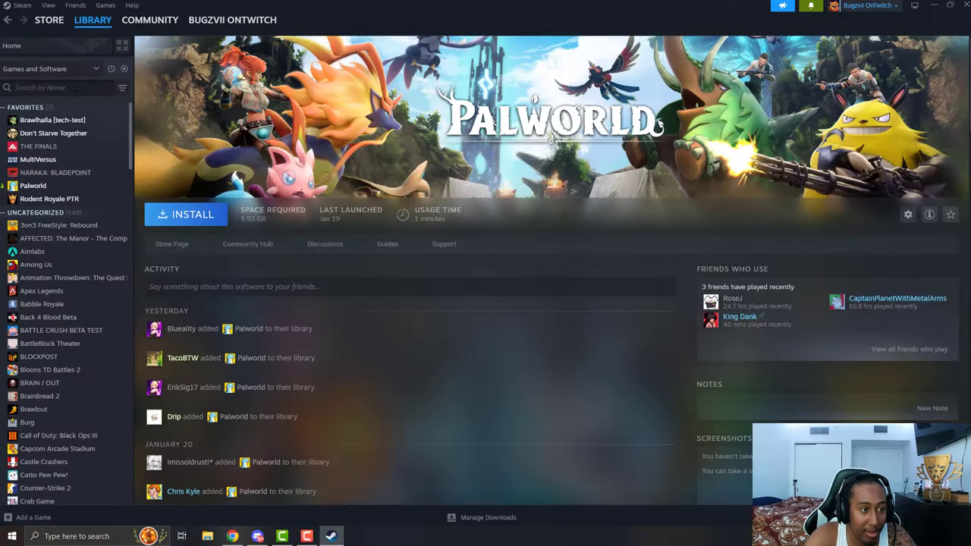
Filter the Steam library with 'palwo' so Palworld and Palworld Dedicated Server are listed.
{"action": "type", "text": "palwop"}
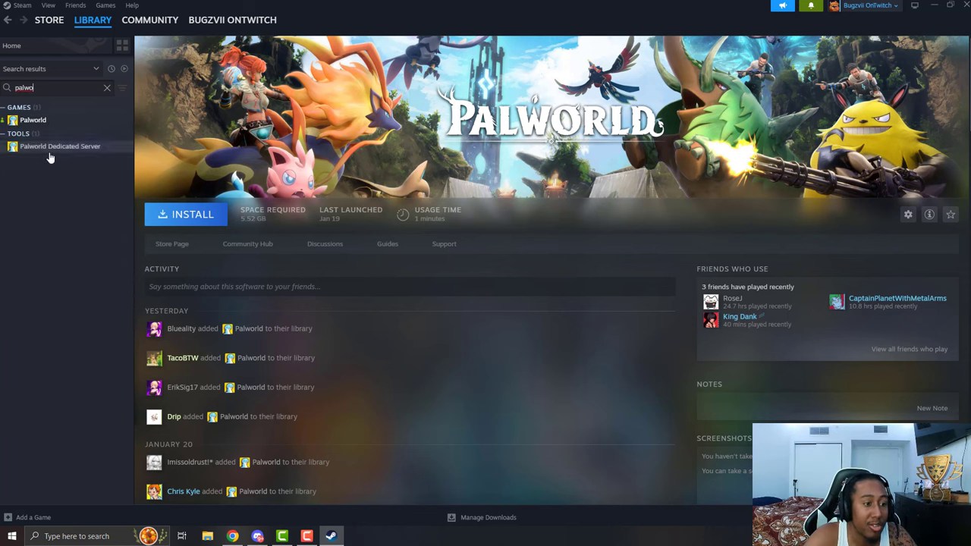
{"action": "left_click", "coordinate": [60, 145]}
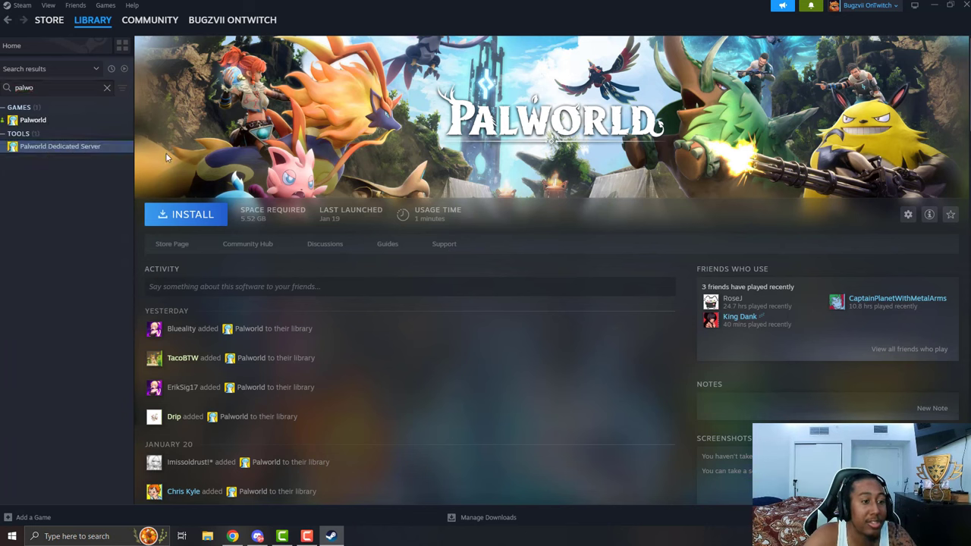
{"action": "mouse_move", "coordinate": [352, 429]}
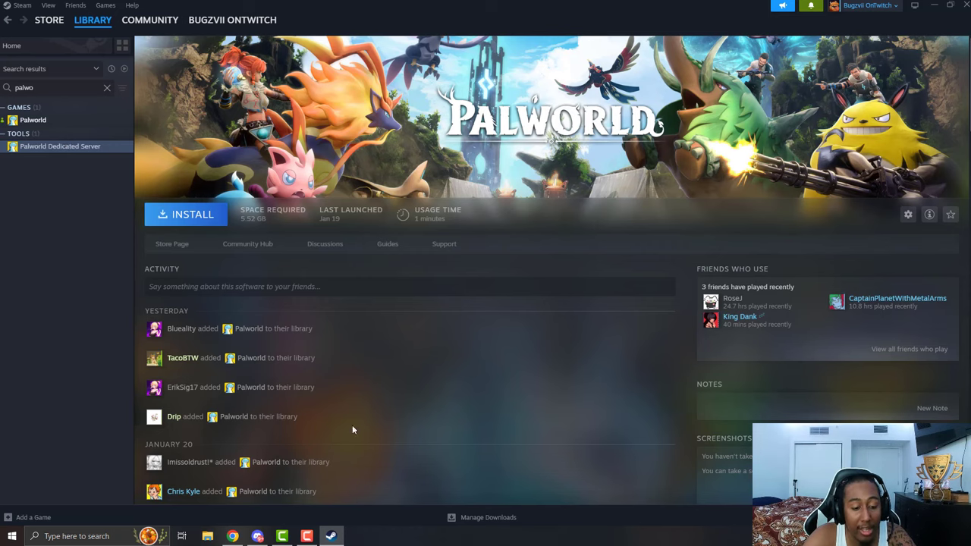
{"action": "mouse_move", "coordinate": [491, 350]}
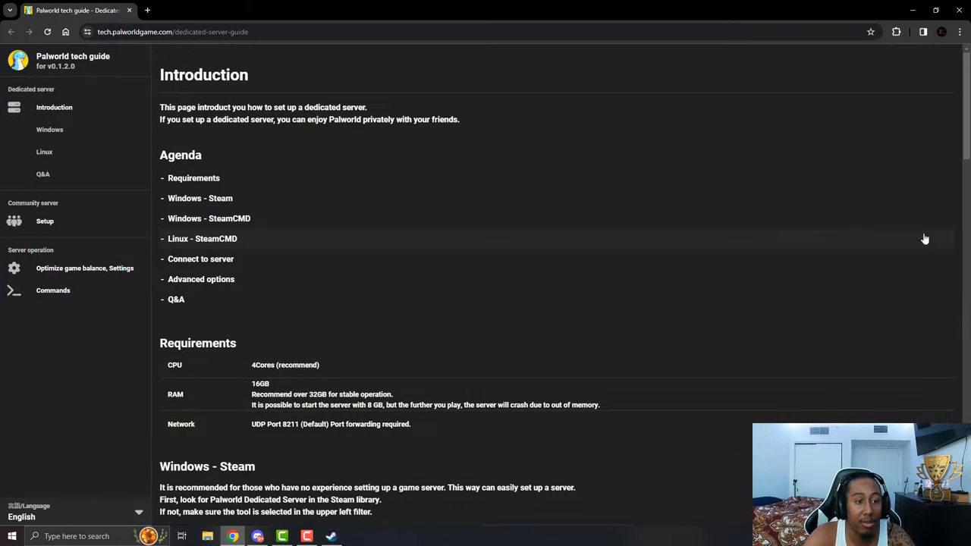
Scroll through Requirements and Windows–Steam sections down to the launch dialog instructions.
{"action": "scroll", "scroll_direction": "down", "scroll_amount": 3}
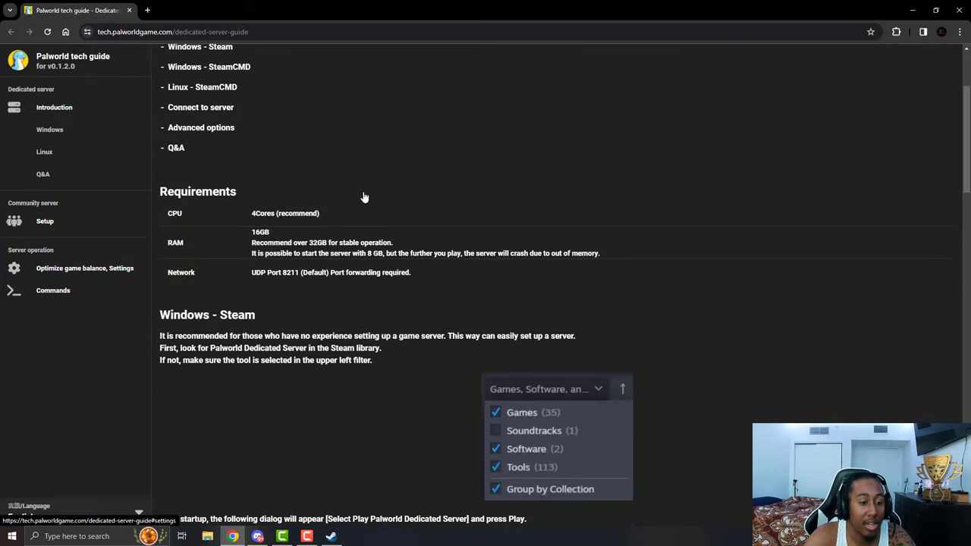
{"action": "scroll", "scroll_direction": "down", "scroll_amount": 3}
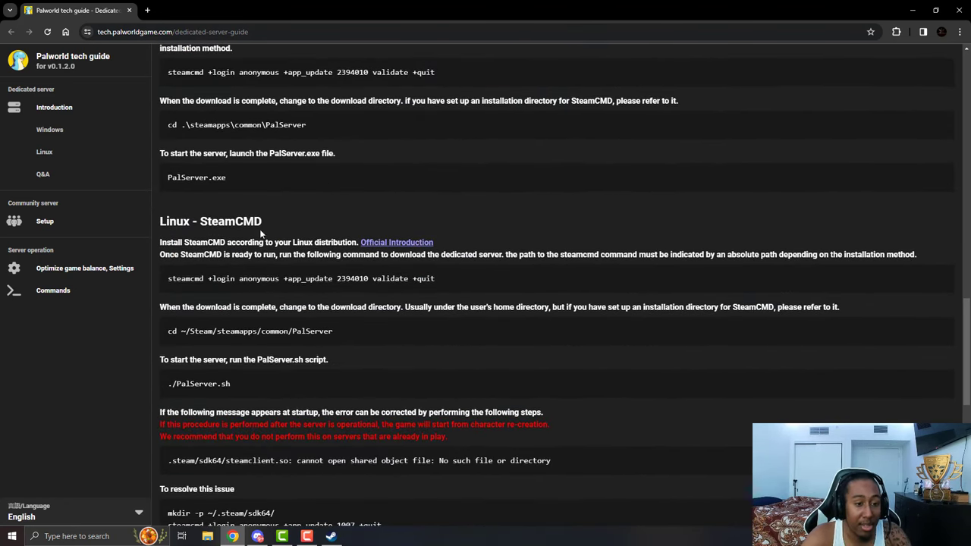
{"action": "scroll", "scroll_direction": "down", "scroll_amount": 3}
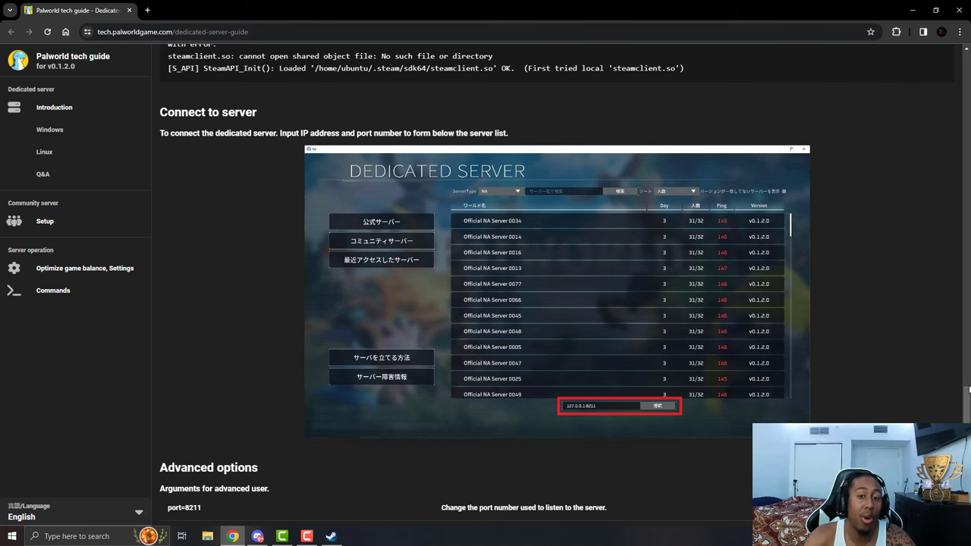
{"action": "mouse_move", "coordinate": [513, 157]}
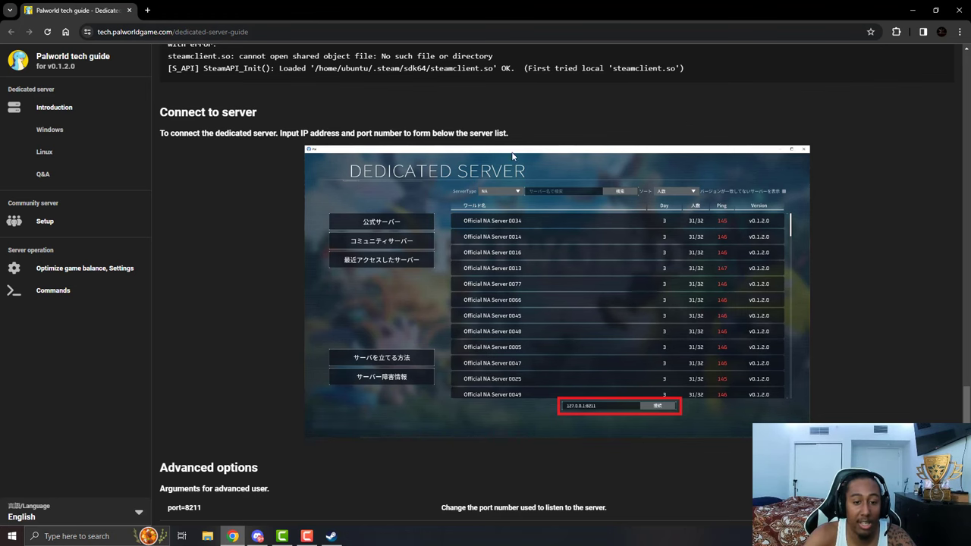
{"action": "mouse_move", "coordinate": [903, 421]}
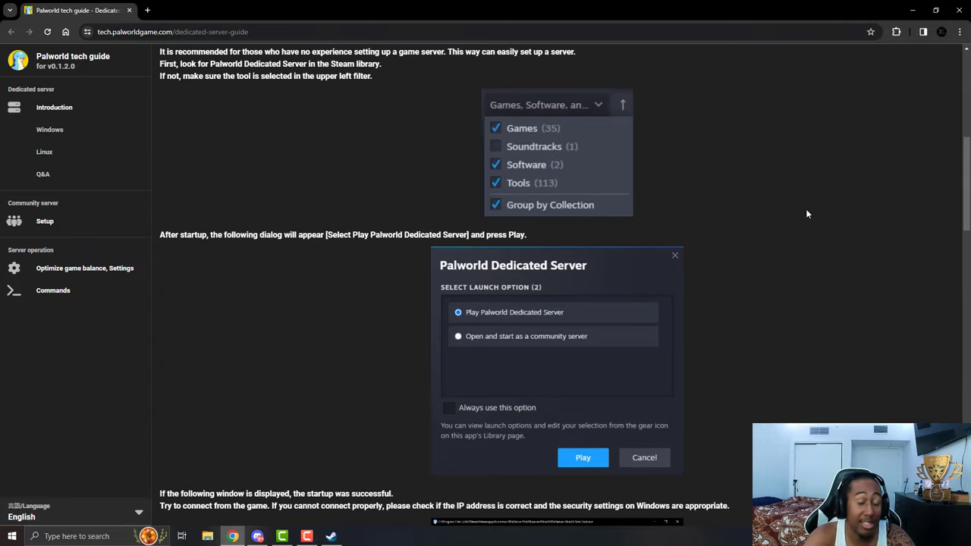
{"action": "scroll", "scroll_direction": "down", "scroll_amount": 3}
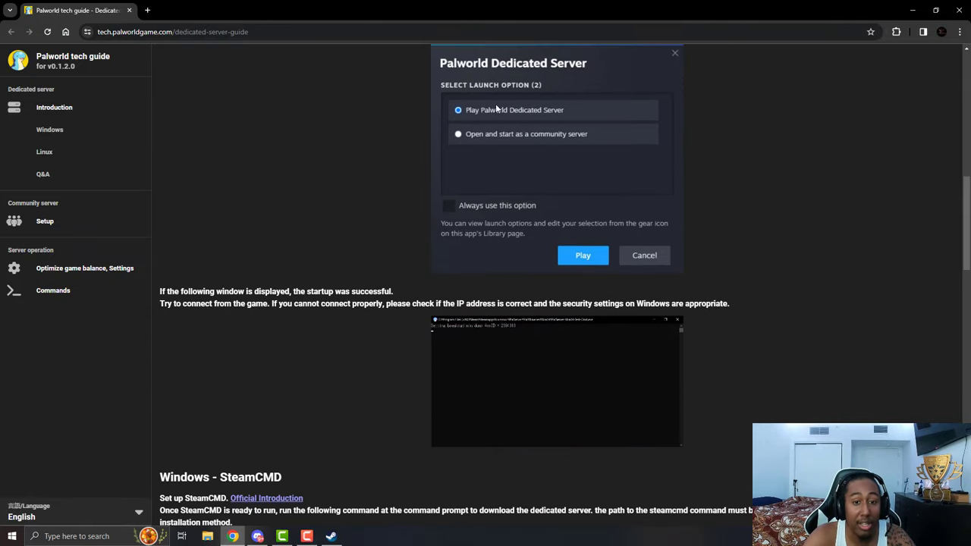
{"action": "mouse_move", "coordinate": [534, 185]}
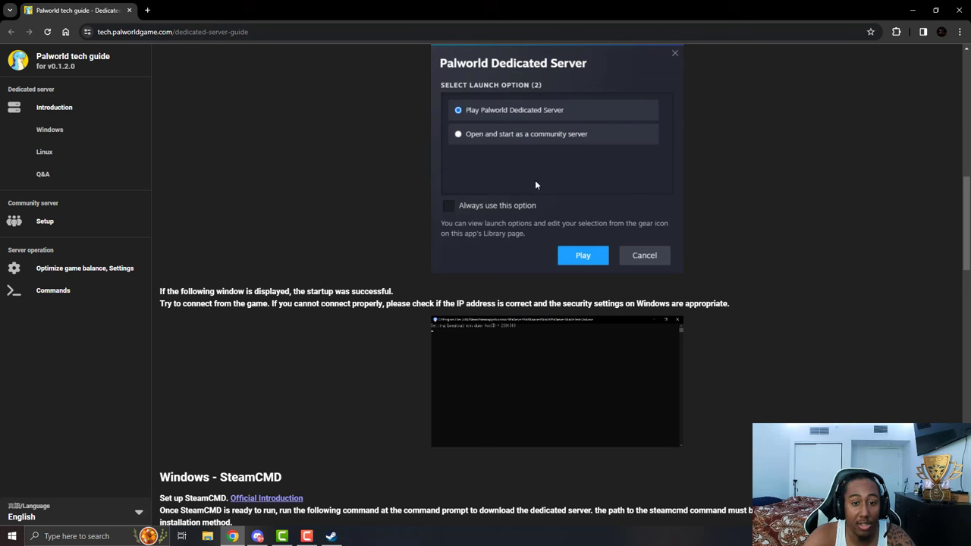
{"action": "mouse_move", "coordinate": [320, 275]}
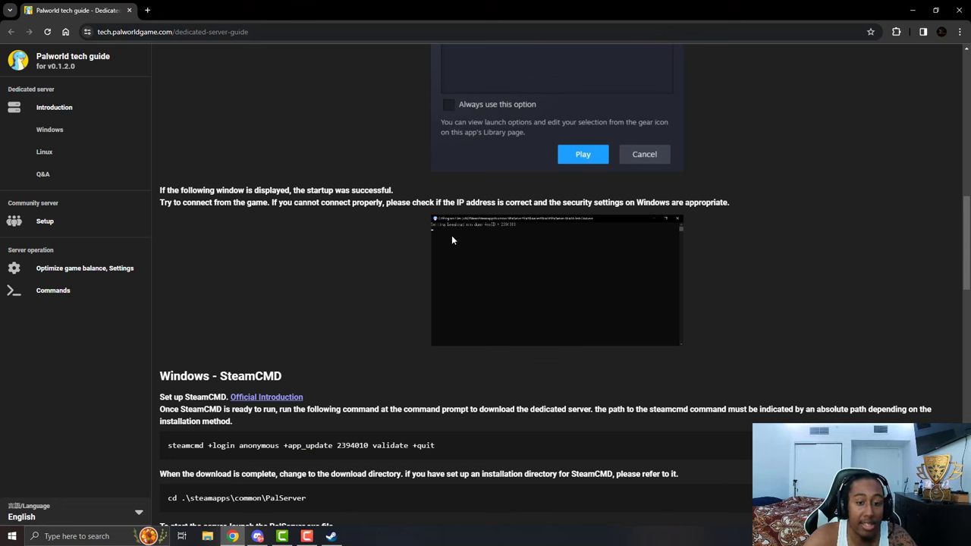
{"action": "mouse_move", "coordinate": [474, 235]}
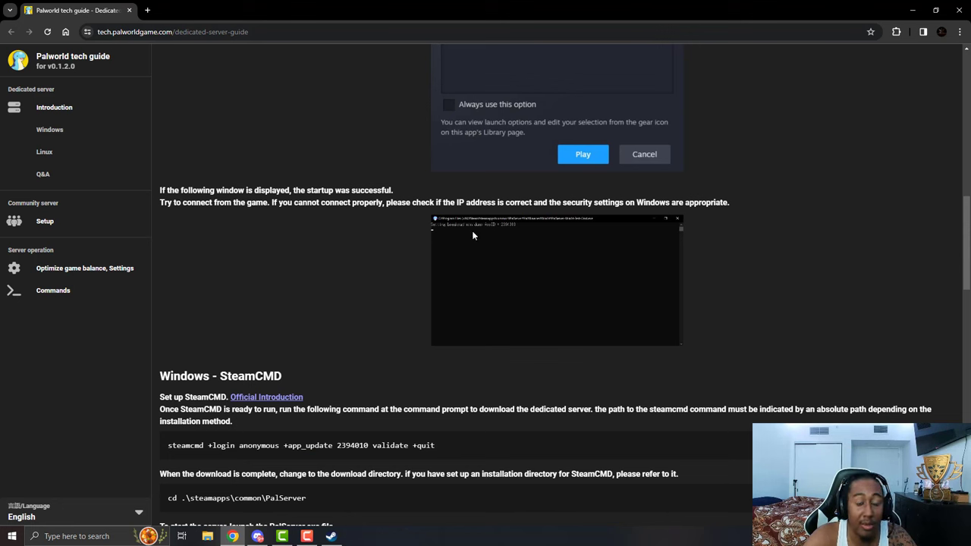
{"action": "mouse_move", "coordinate": [434, 226]}
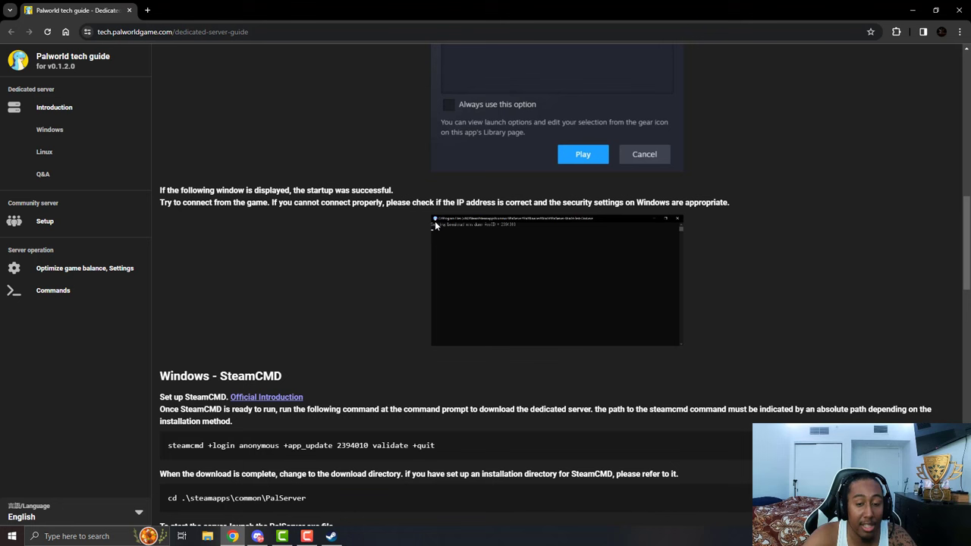
{"action": "mouse_move", "coordinate": [524, 171]}
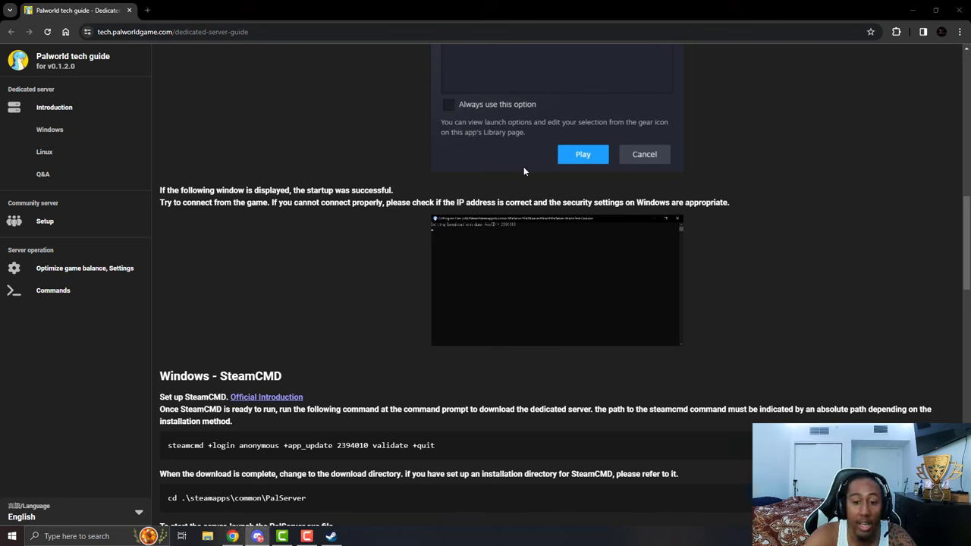
{"action": "mouse_move", "coordinate": [552, 185]}
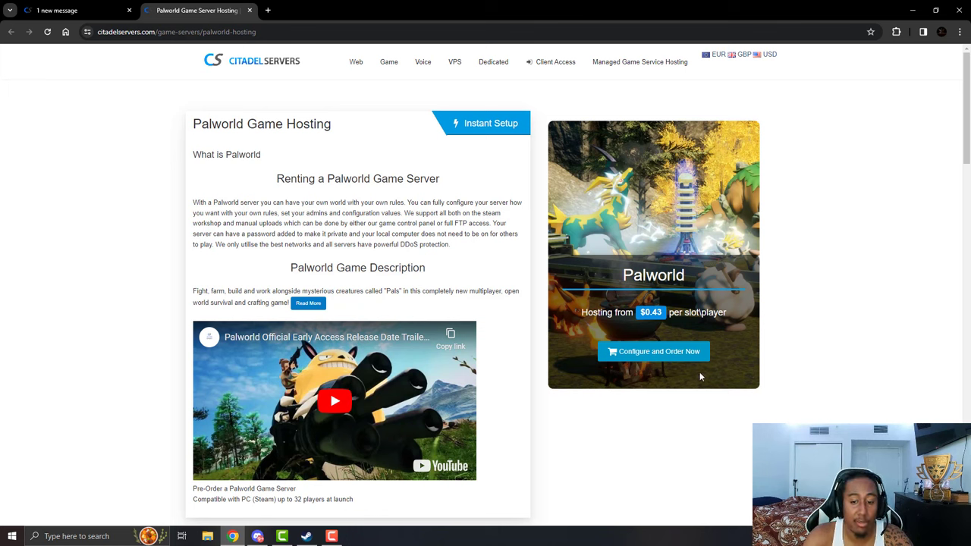
{"action": "mouse_move", "coordinate": [652, 352]}
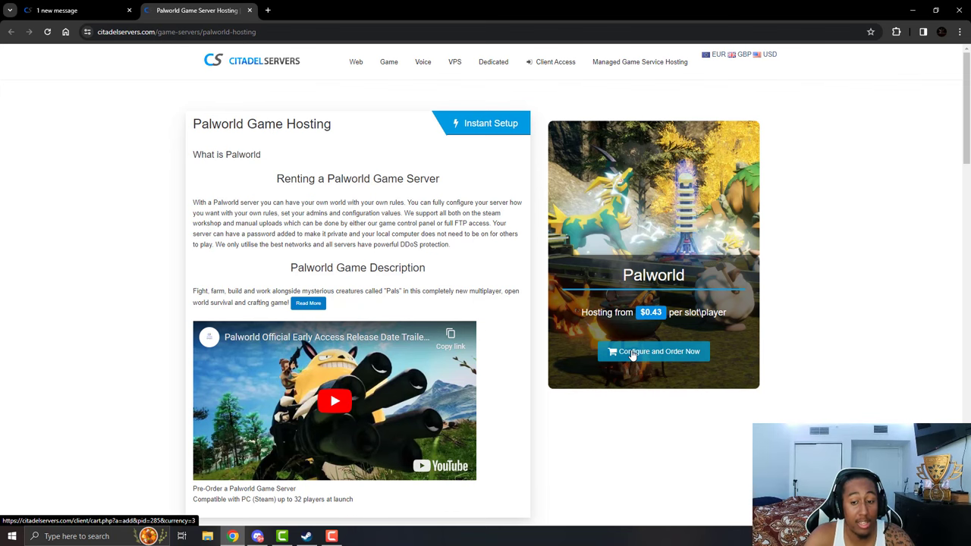
Start 'Configure and Order Now' for Palworld game hosting.
{"action": "left_click", "coordinate": [653, 352]}
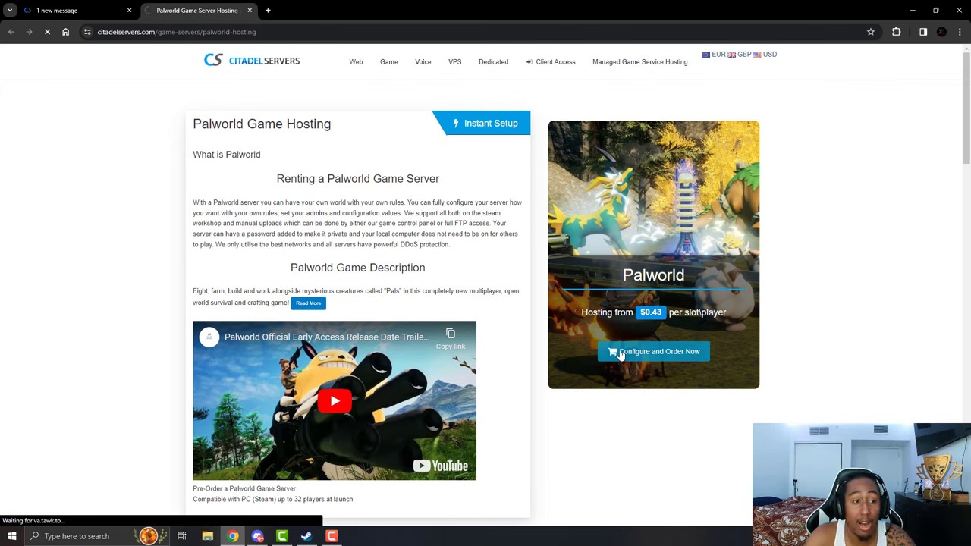
{"action": "left_click", "coordinate": [652, 352]}
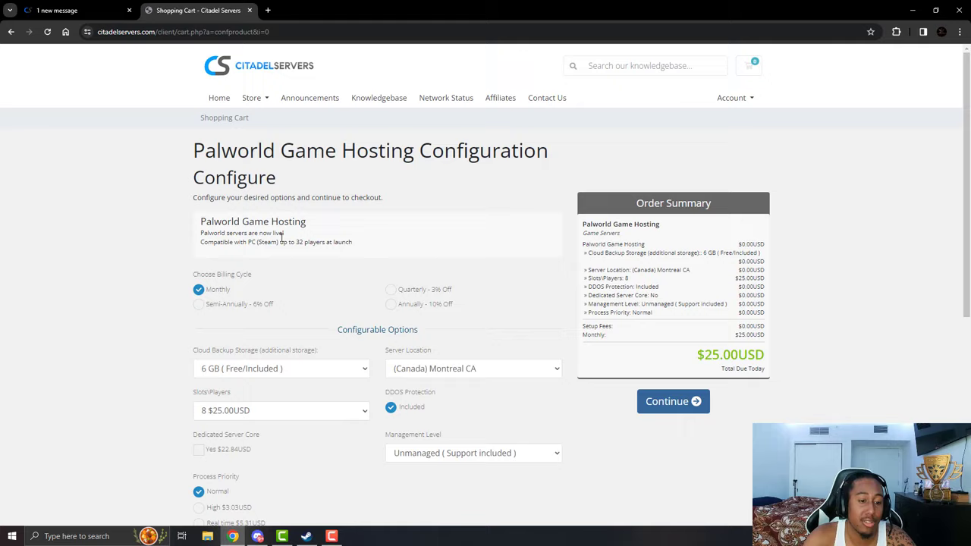
{"action": "scroll", "scroll_direction": "down", "scroll_amount": 3}
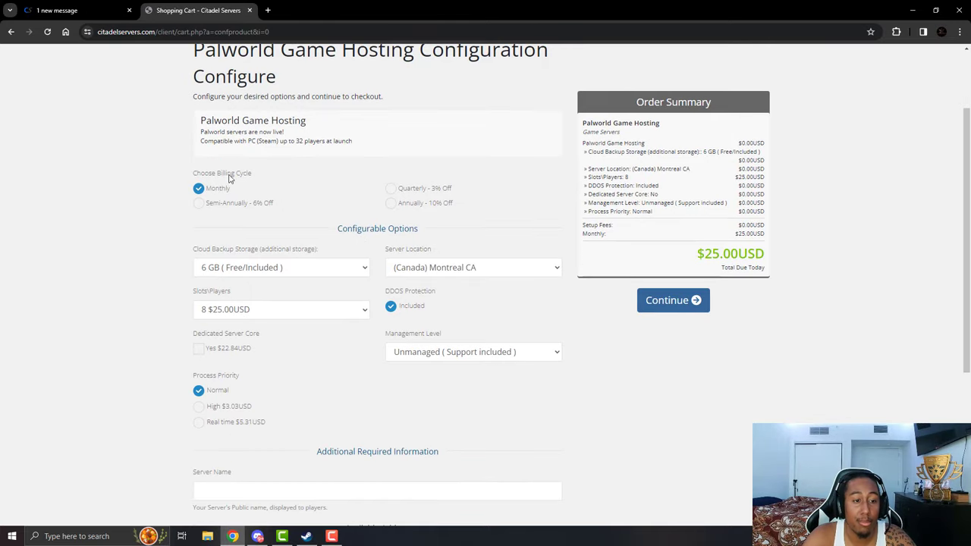
{"action": "mouse_move", "coordinate": [377, 219]}
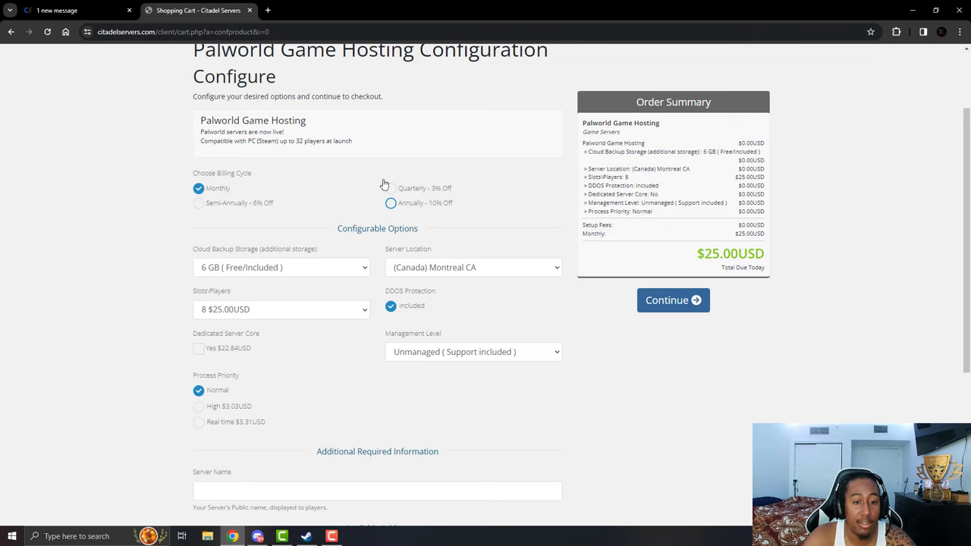
{"action": "left_click", "coordinate": [473, 267]}
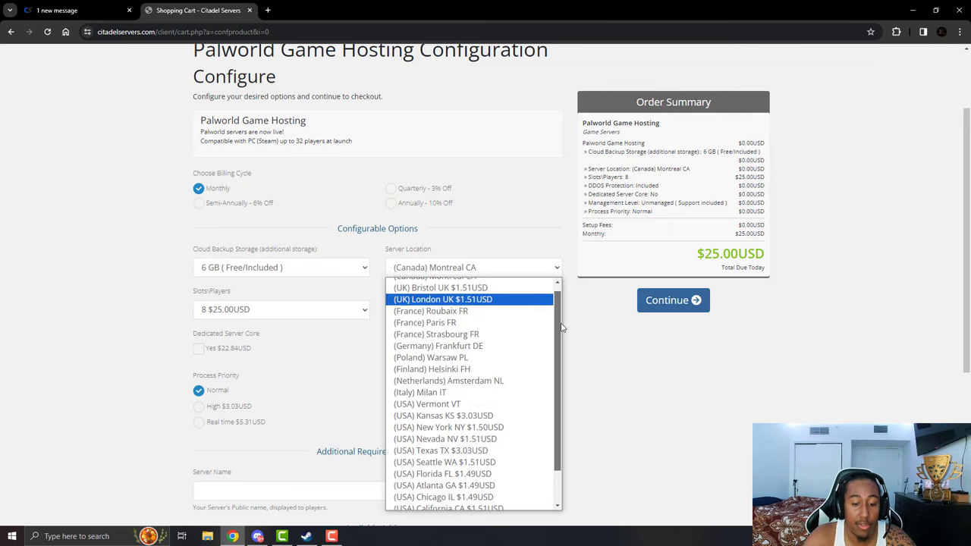
{"action": "scroll", "scroll_direction": "down", "scroll_amount": 3}
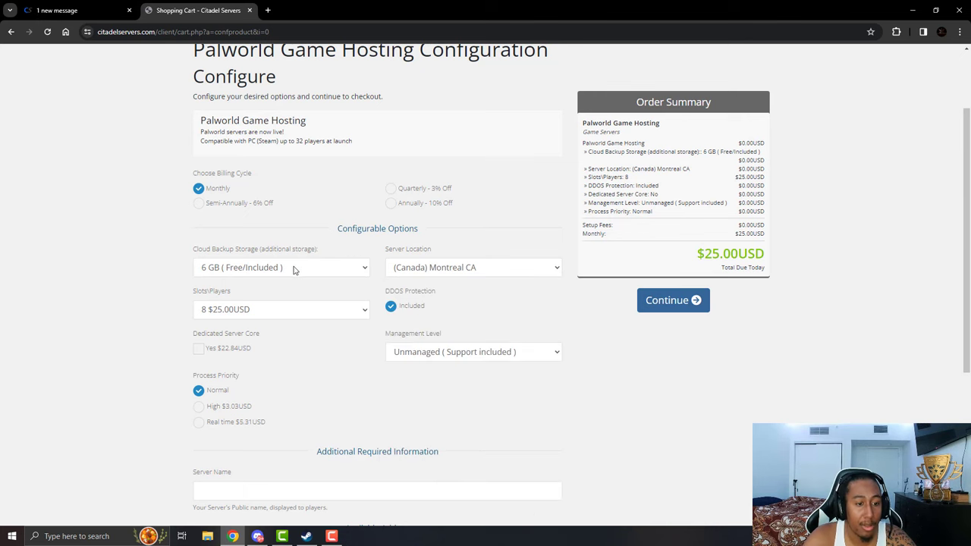
{"action": "left_click", "coordinate": [281, 267]}
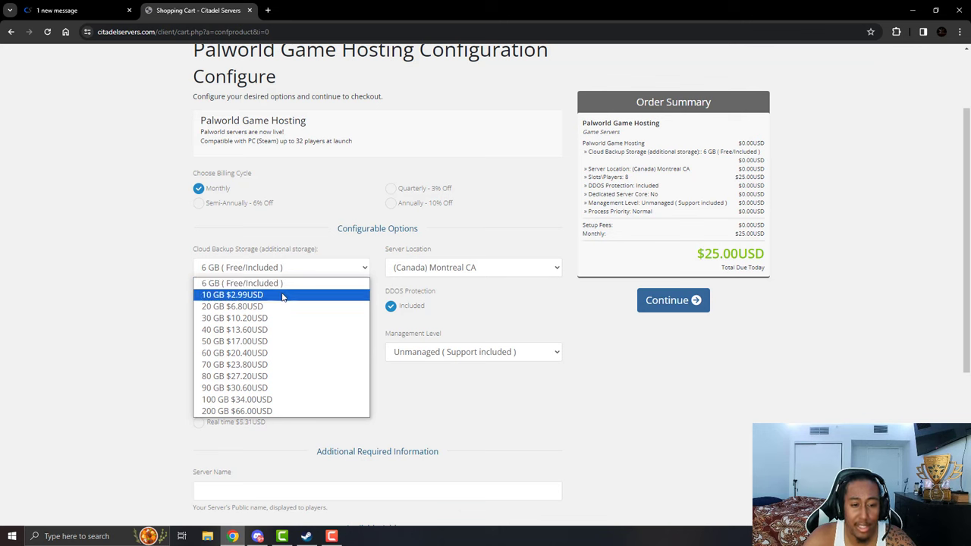
{"action": "mouse_move", "coordinate": [301, 306]}
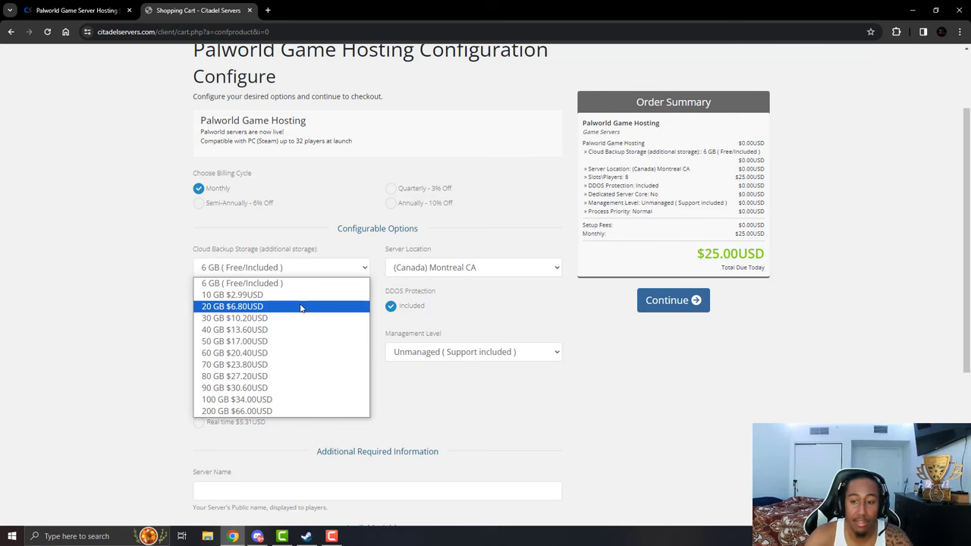
{"action": "mouse_move", "coordinate": [317, 319]}
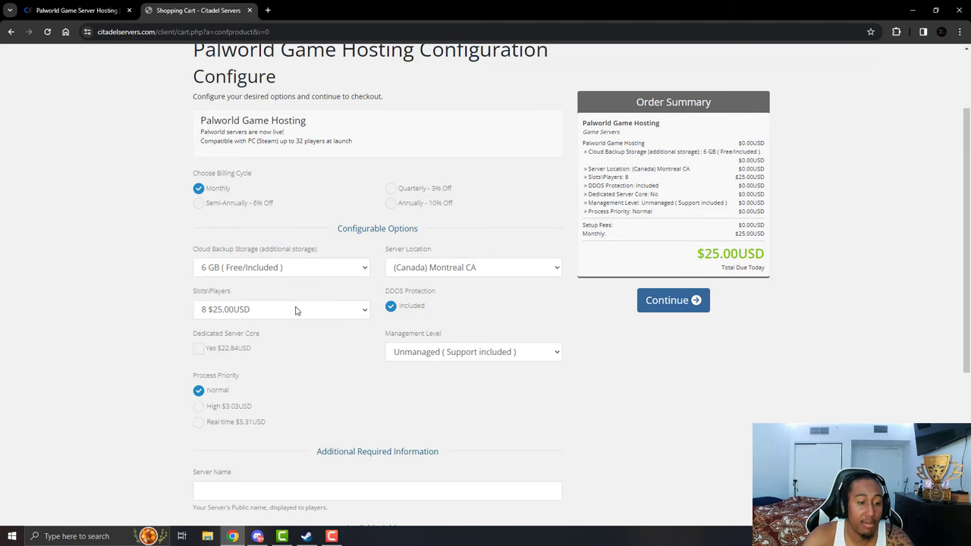
{"action": "left_click", "coordinate": [281, 310]}
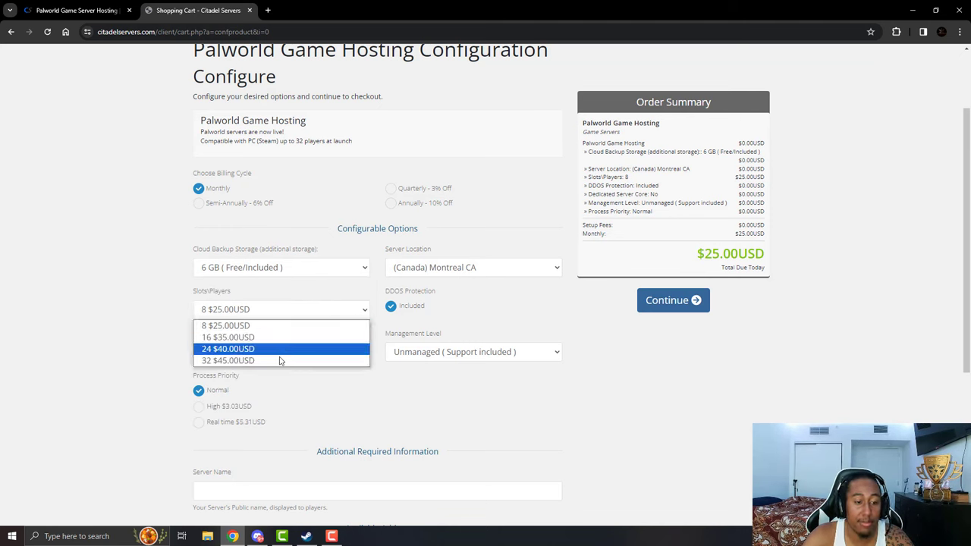
{"action": "mouse_move", "coordinate": [279, 361]}
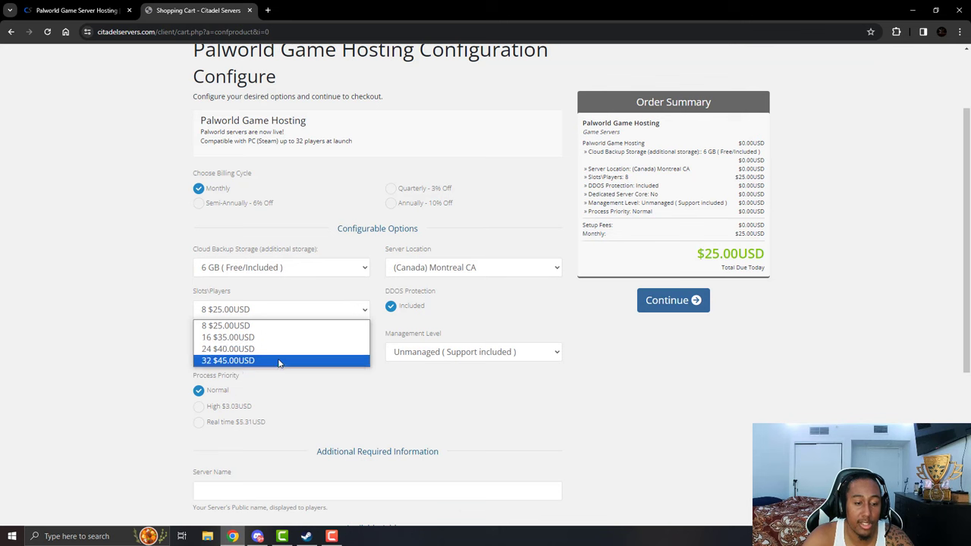
{"action": "mouse_move", "coordinate": [287, 337]}
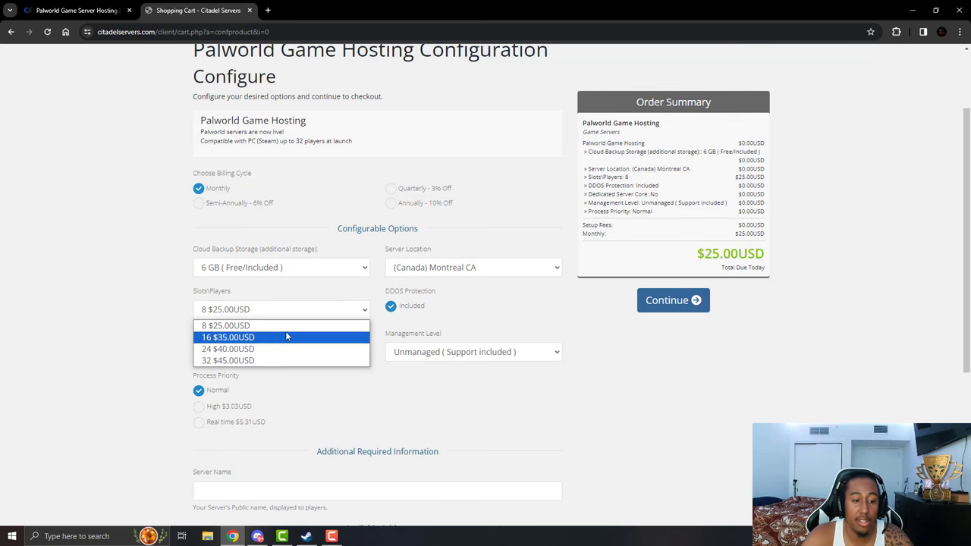
{"action": "mouse_move", "coordinate": [283, 325]}
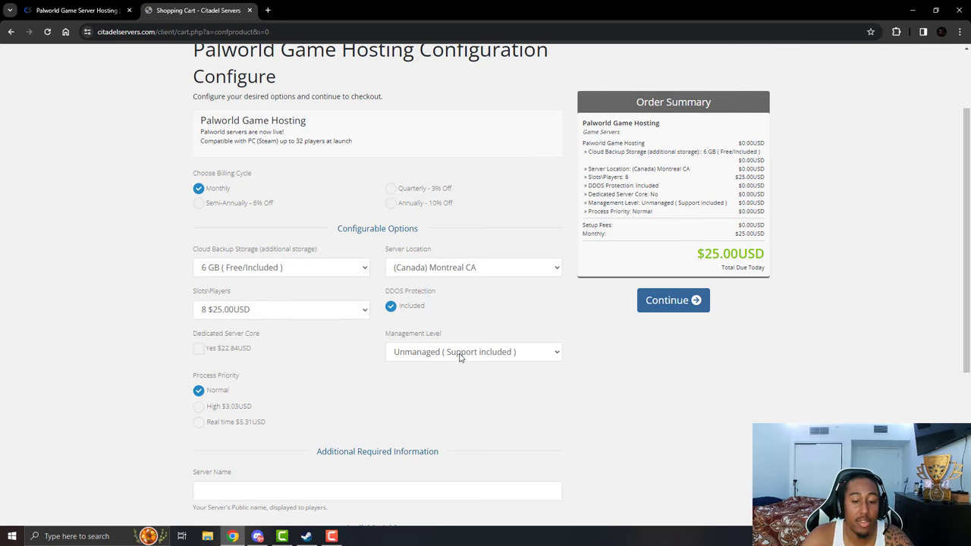
Try Dedicated Server Core and High process priority, then revert to none and Normal.
{"action": "left_click", "coordinate": [473, 352]}
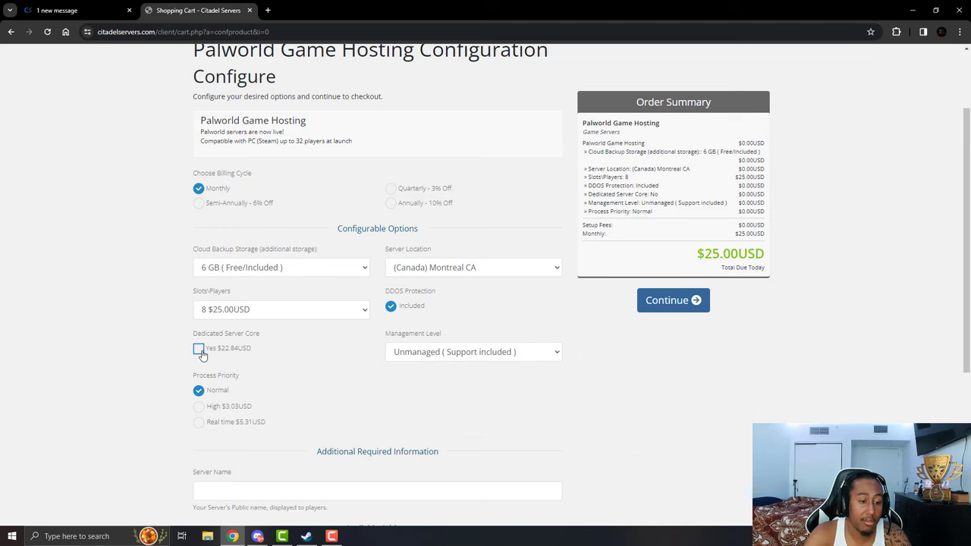
{"action": "left_click", "coordinate": [199, 347]}
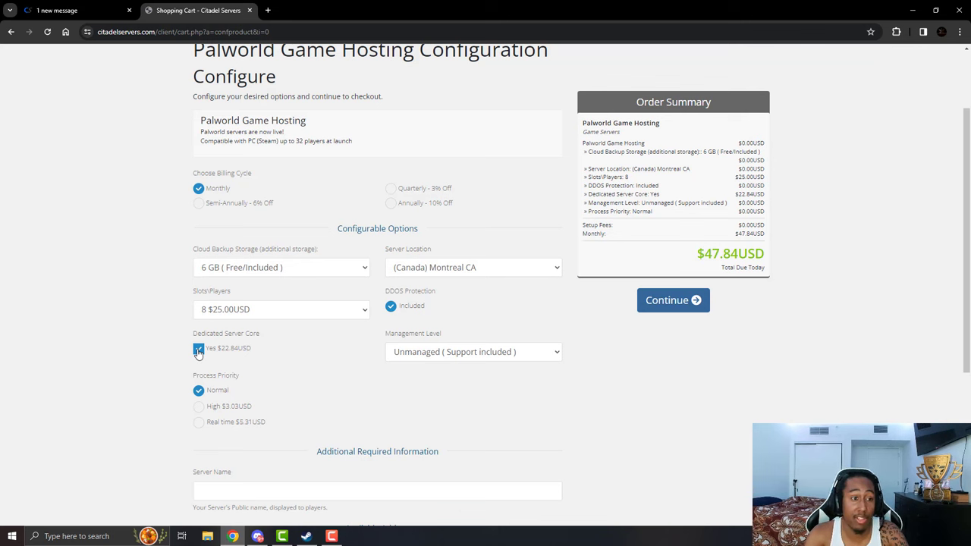
{"action": "mouse_move", "coordinate": [200, 356]}
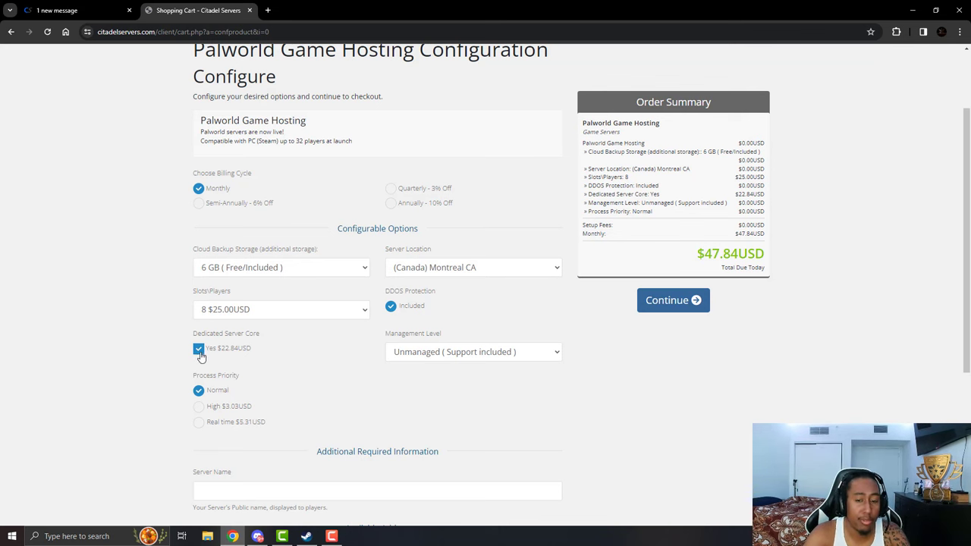
{"action": "left_click", "coordinate": [197, 348]}
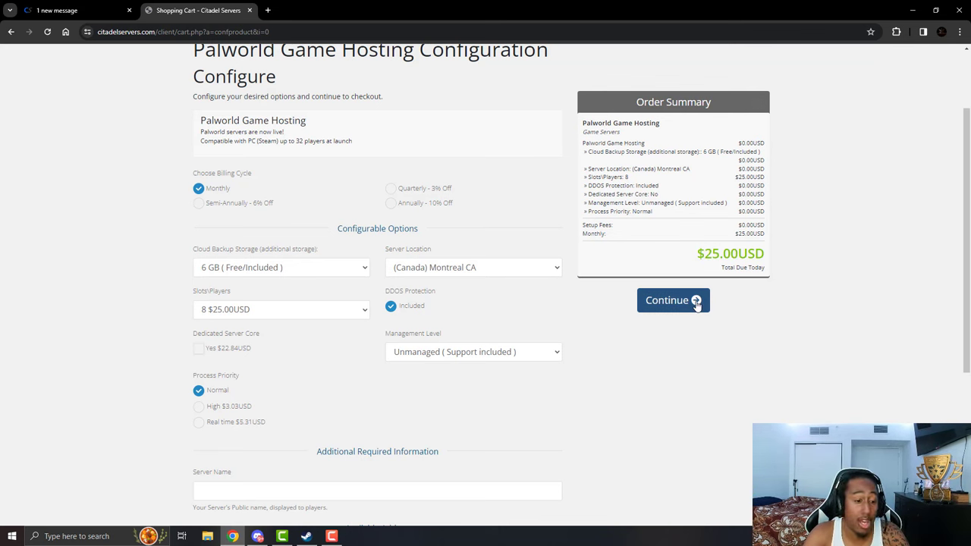
{"action": "left_click", "coordinate": [199, 355]}
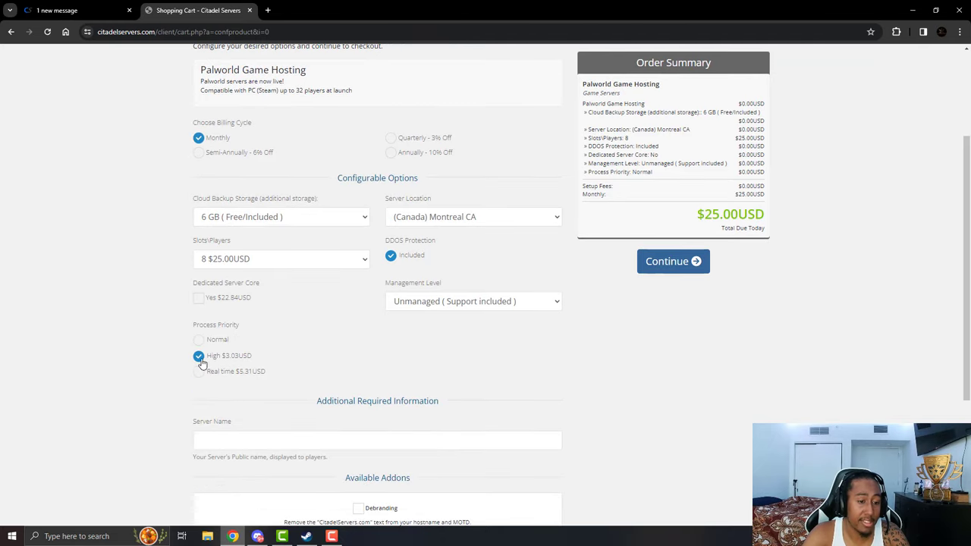
{"action": "left_click", "coordinate": [197, 355]}
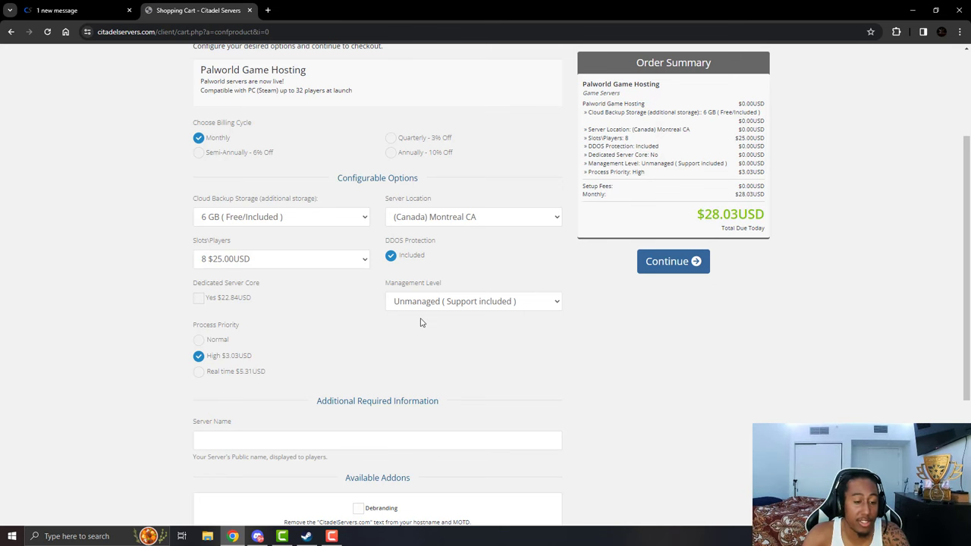
{"action": "left_click", "coordinate": [199, 339]}
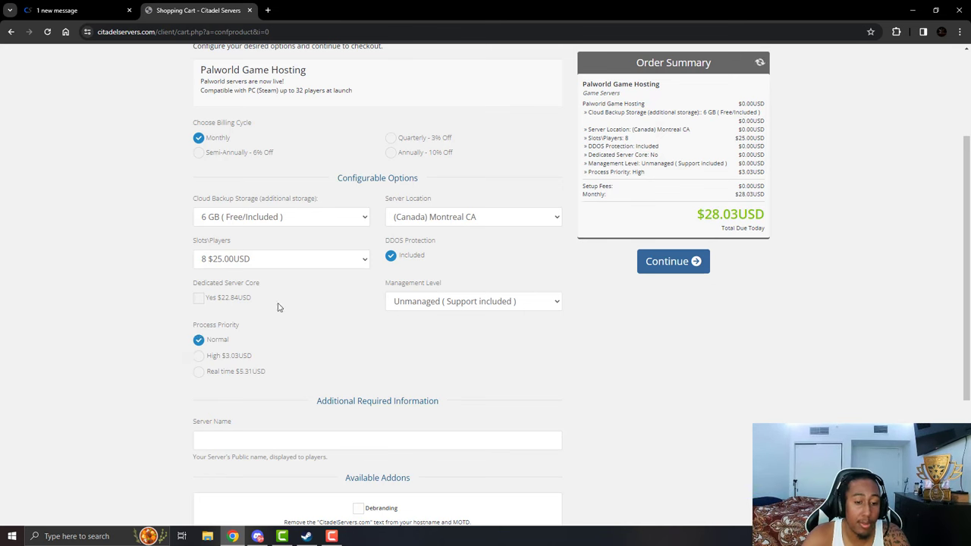
Choose 32 player slots, bringing the monthly total to $45.00.
{"action": "left_click", "coordinate": [198, 340]}
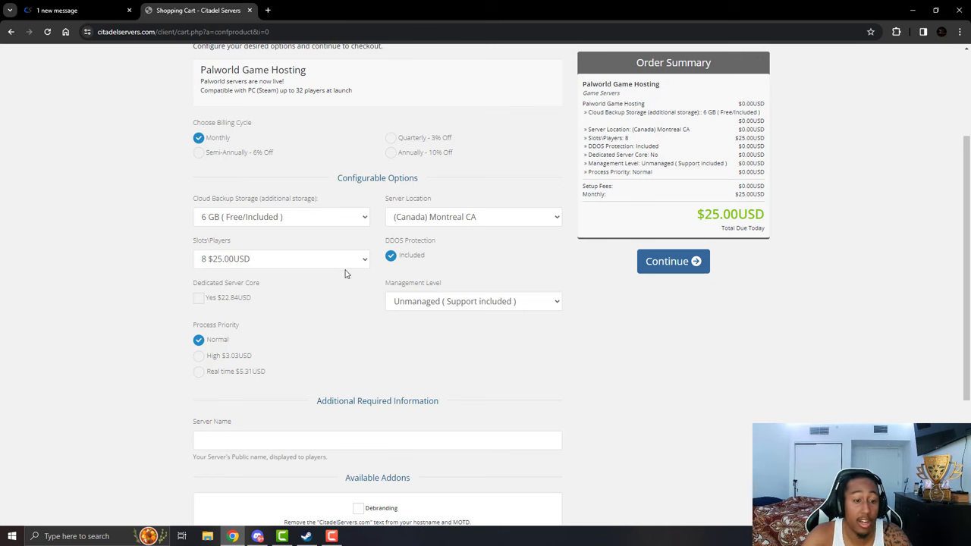
{"action": "left_click", "coordinate": [281, 258]}
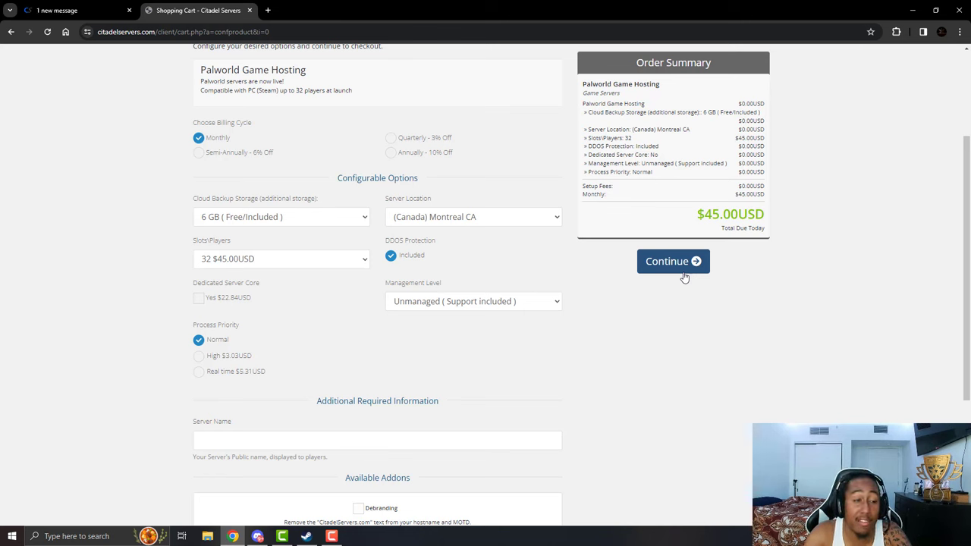
{"action": "mouse_move", "coordinate": [640, 333]}
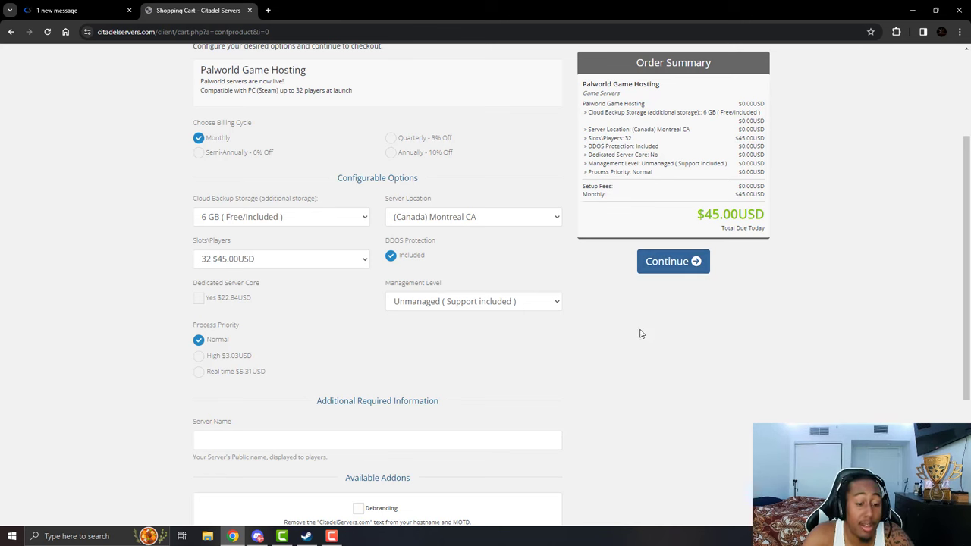
{"action": "scroll", "scroll_direction": "down", "scroll_amount": 3}
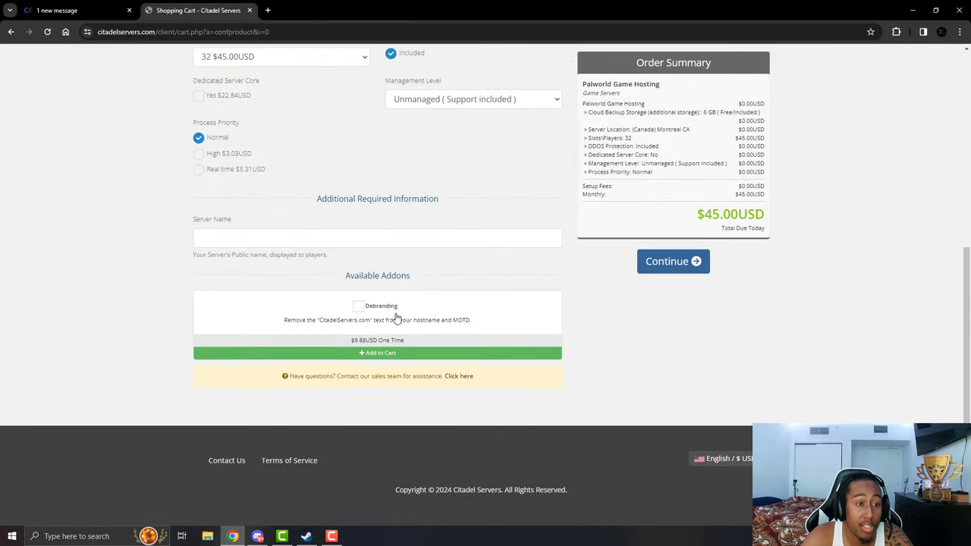
{"action": "scroll", "scroll_direction": "up", "scroll_amount": 3}
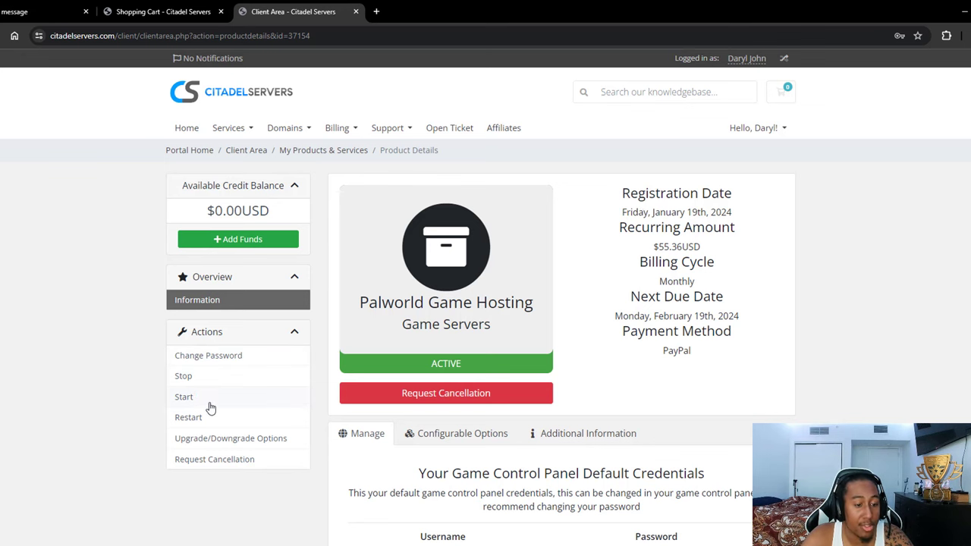
{"action": "mouse_move", "coordinate": [295, 454]}
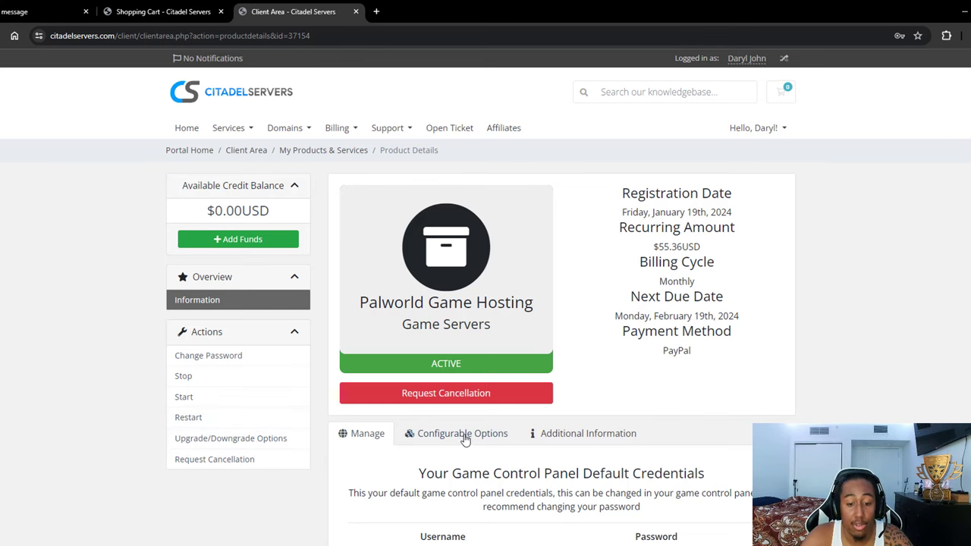
Show Configurable Options: 10 GB backup, New York, 32 slots, dedicated core, high priority.
{"action": "left_click", "coordinate": [462, 434]}
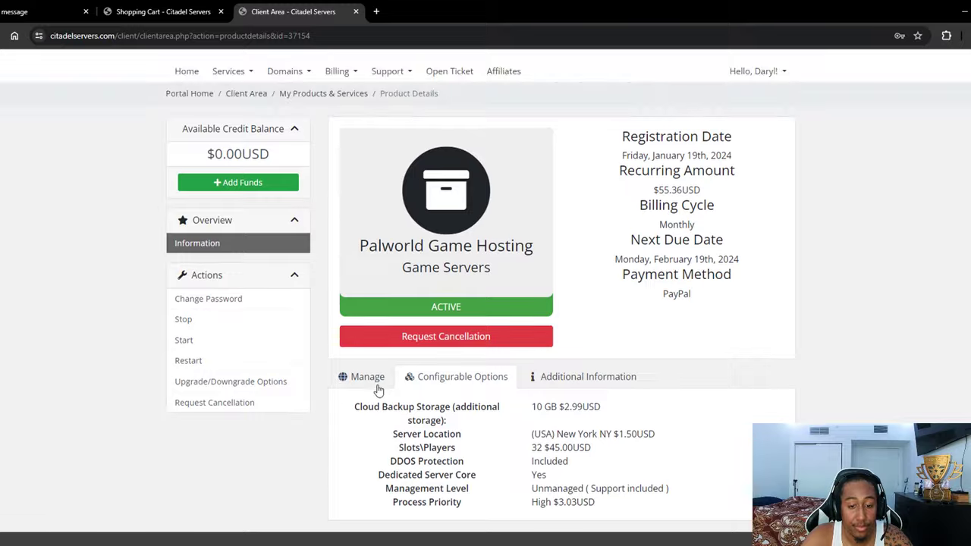